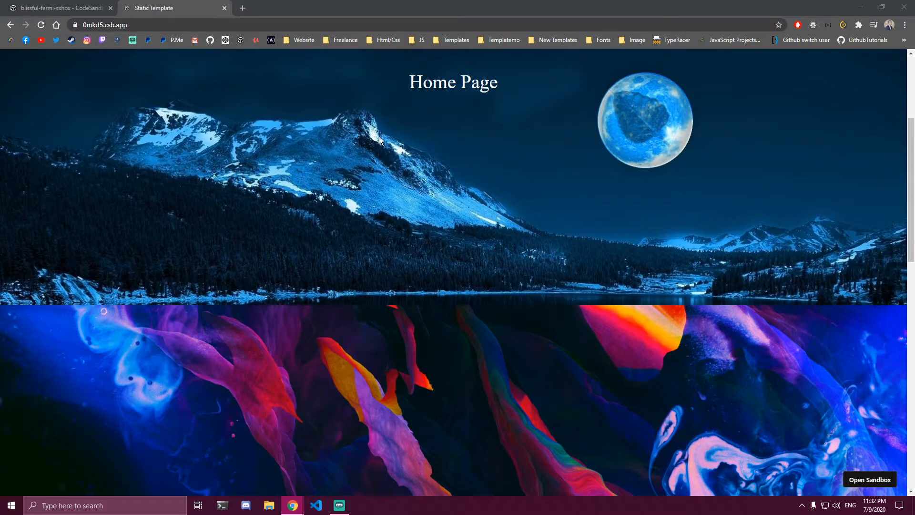
Review the finished parallax demo preview, then return to the sandbox editor
scroll("down", 3)
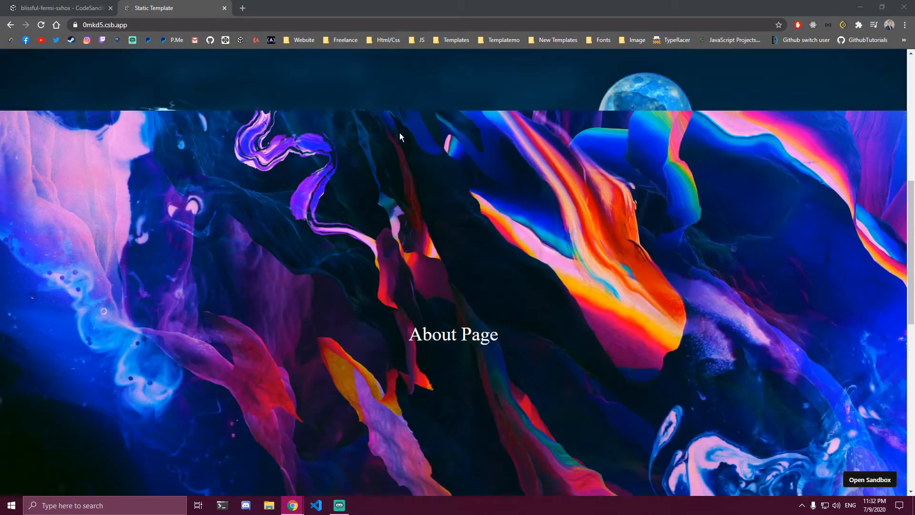
left_click(58, 7)
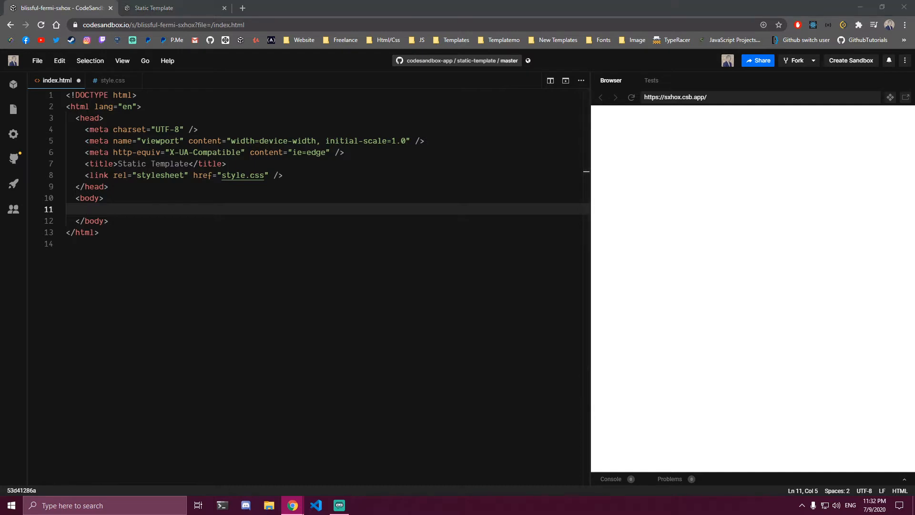
Expand an Emmet section/div block in the body and label it Home Page
left_click_drag(67, 209, 86, 208)
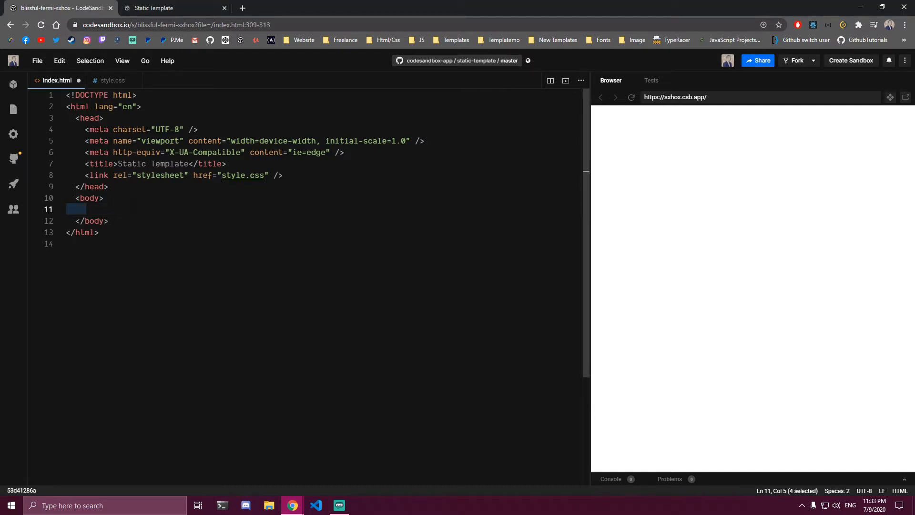
type("section")
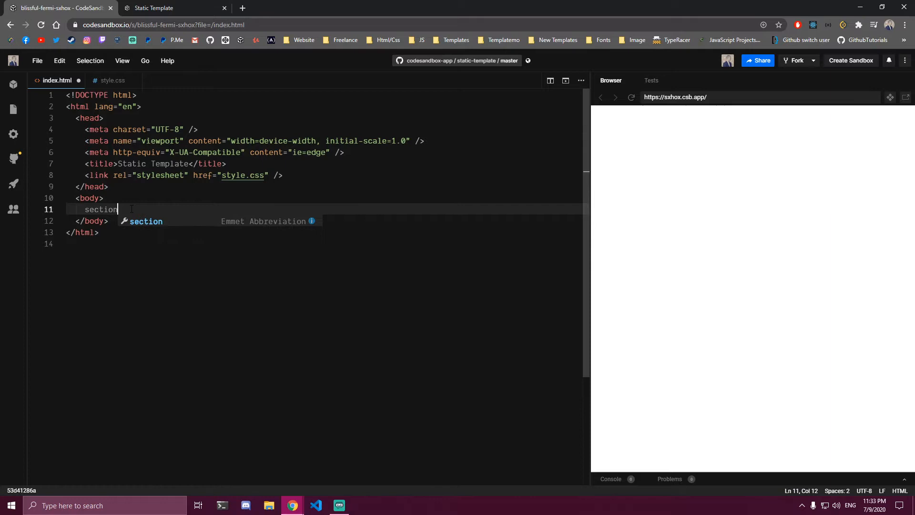
key("Tab")
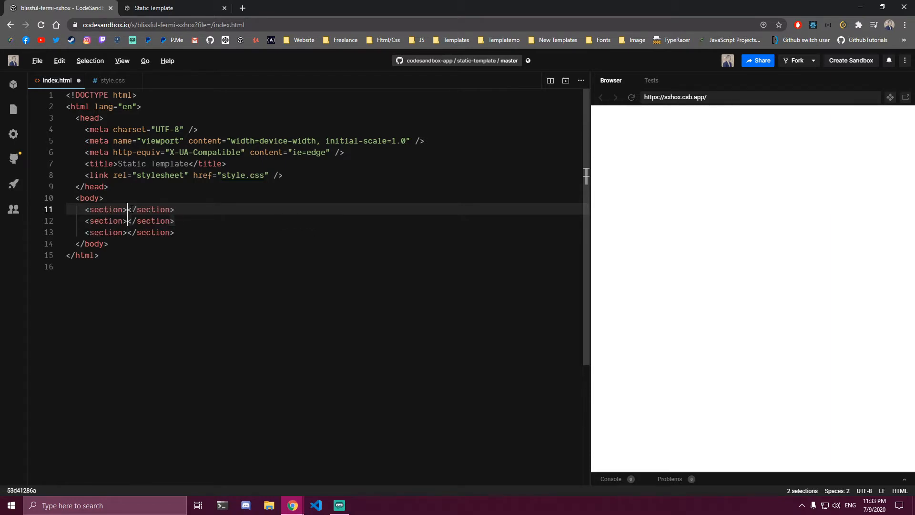
type("div></div")
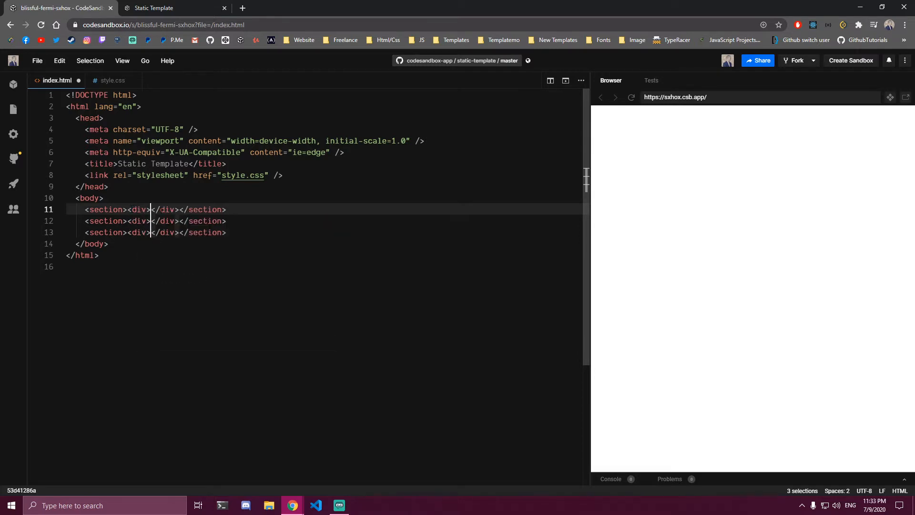
type("Home")
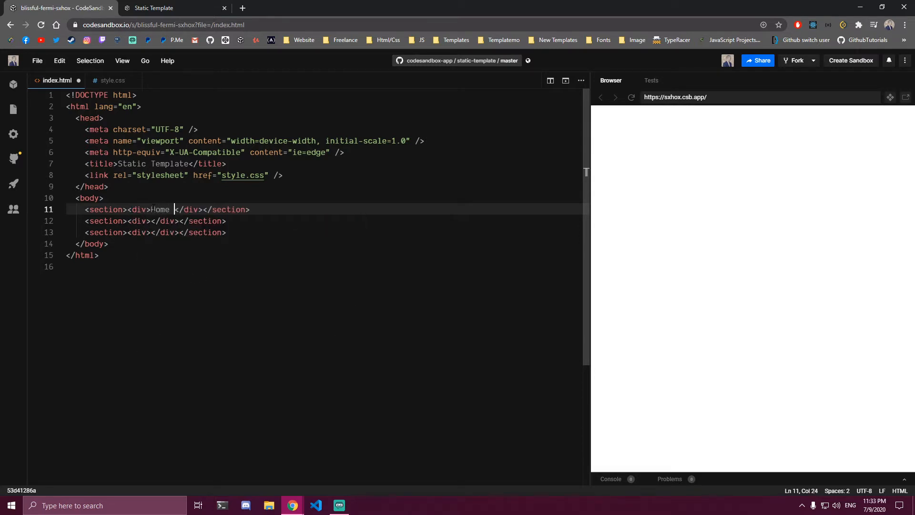
type("Page")
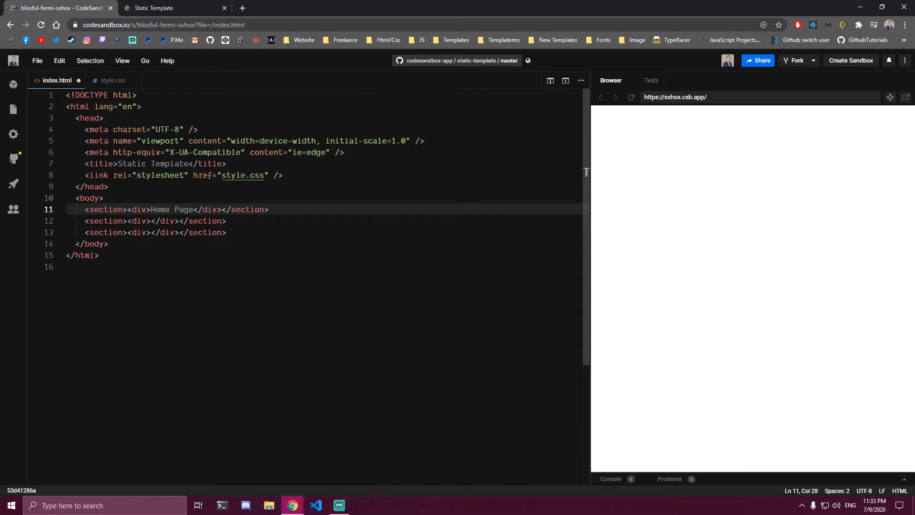
Duplicate the block into About Page and Contact Page sections
double_click(168, 209)
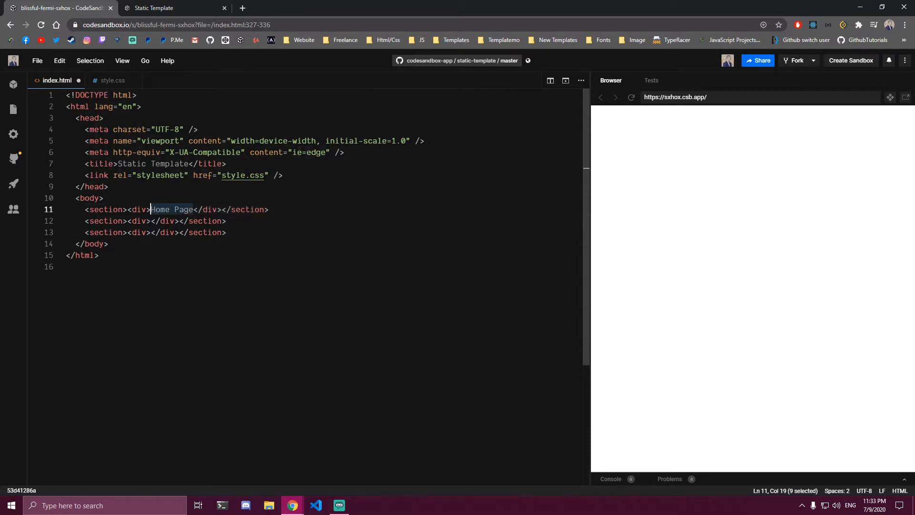
type("Home Page")
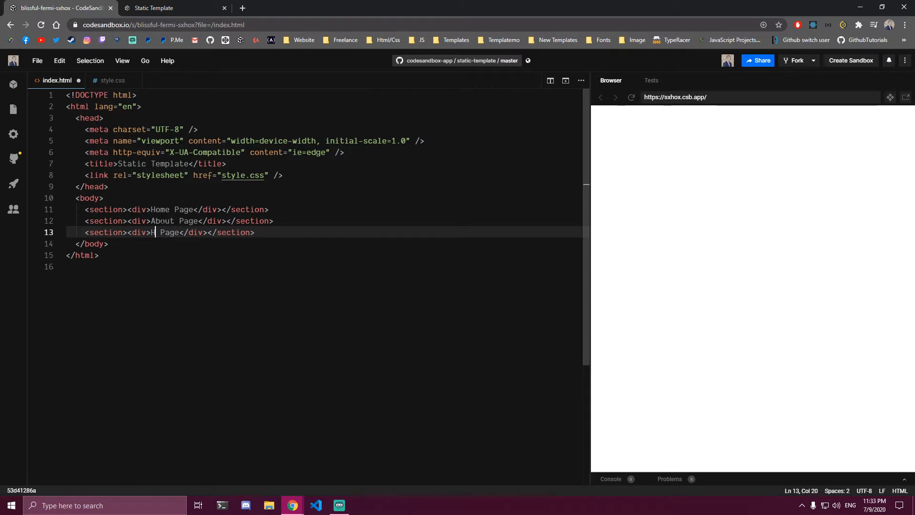
type("Contact")
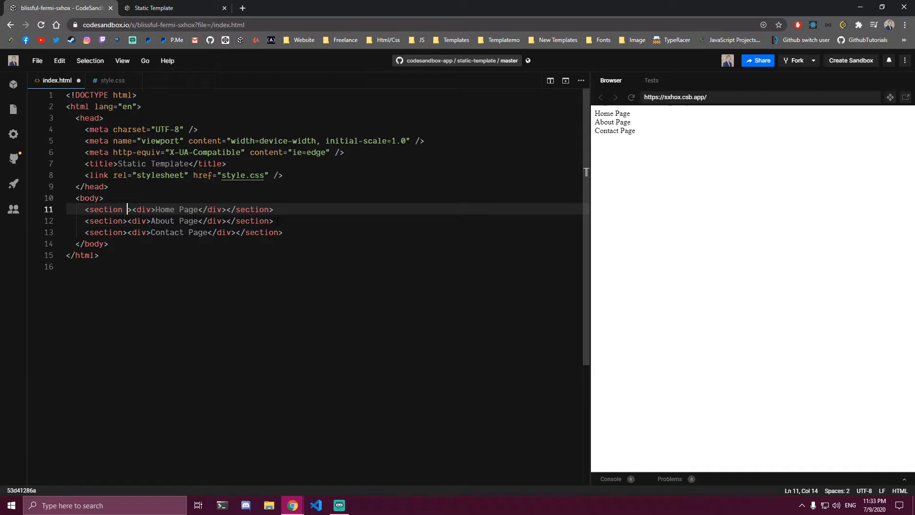
Give the three sections class="home", class="about" and class="contact"
type("clas")
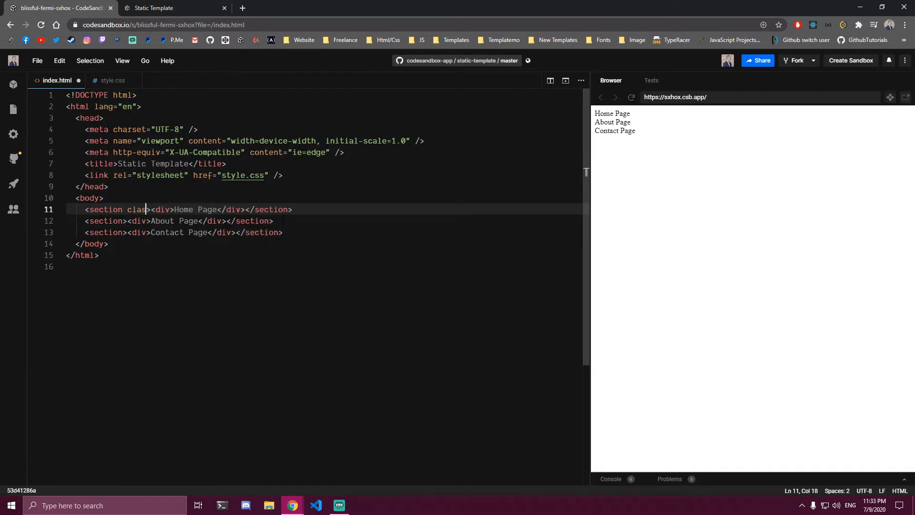
type("=\"\"")
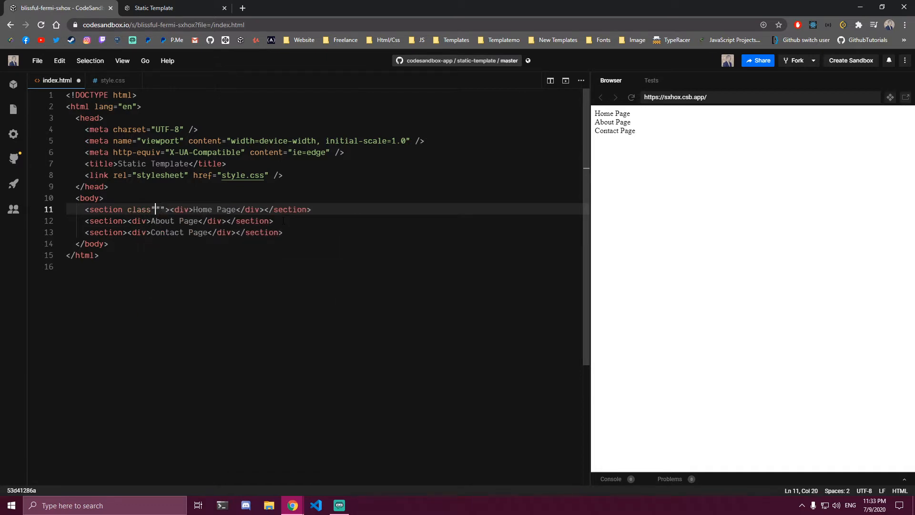
type("=")
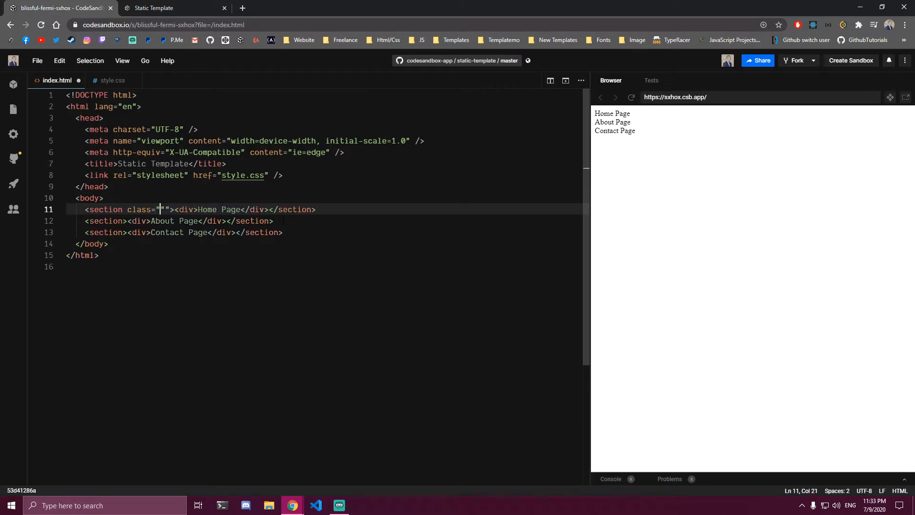
type("home")
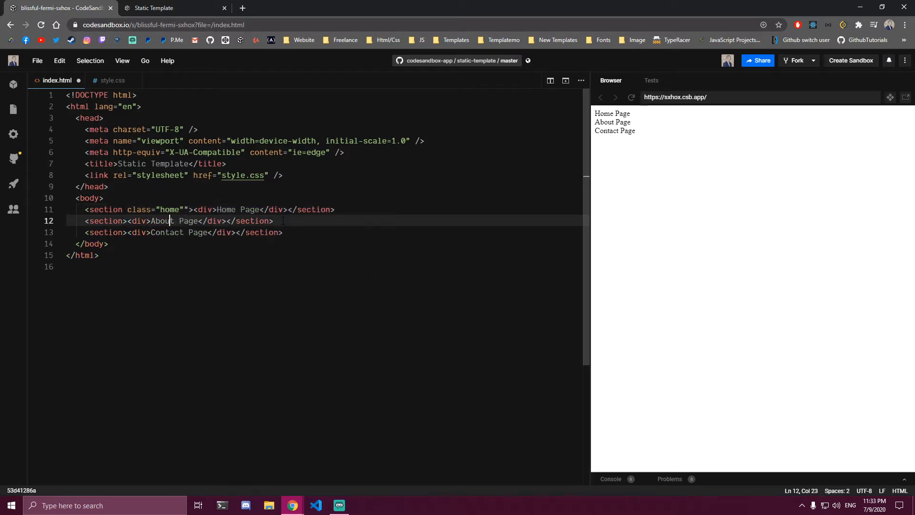
type("class=\"")
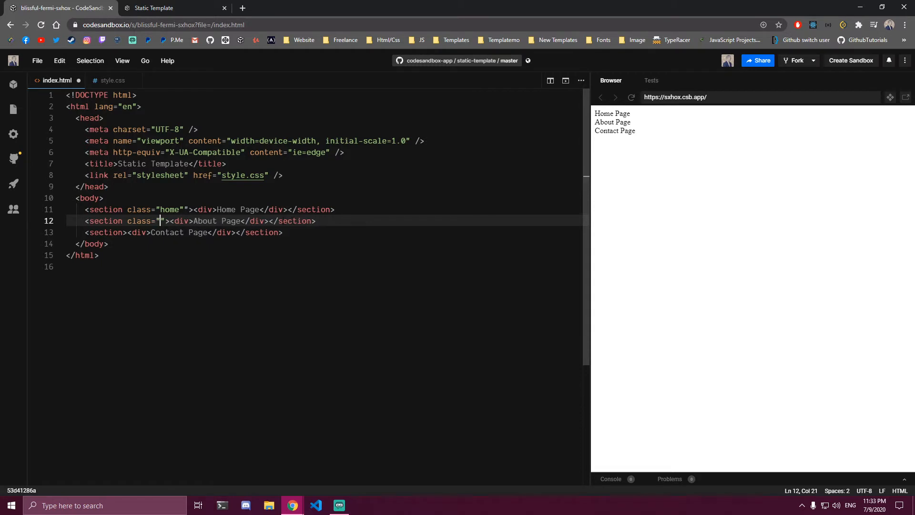
type("about")
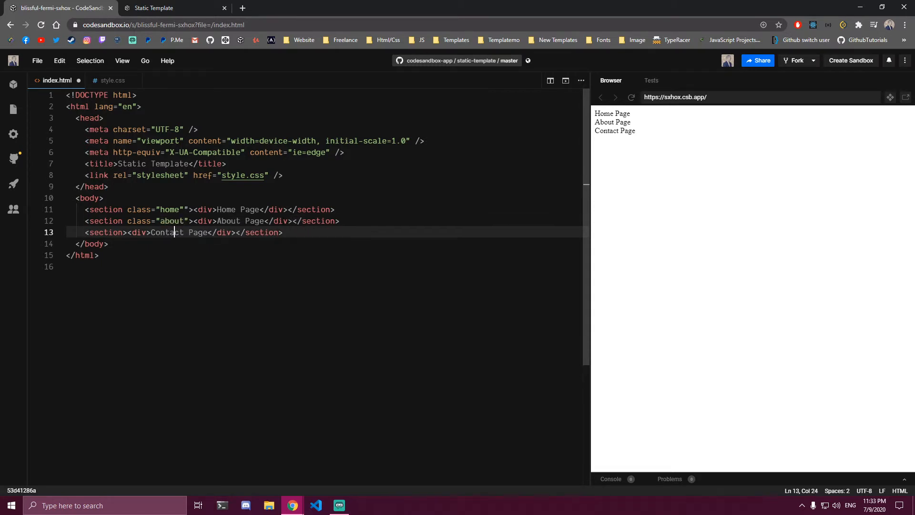
type("clas")
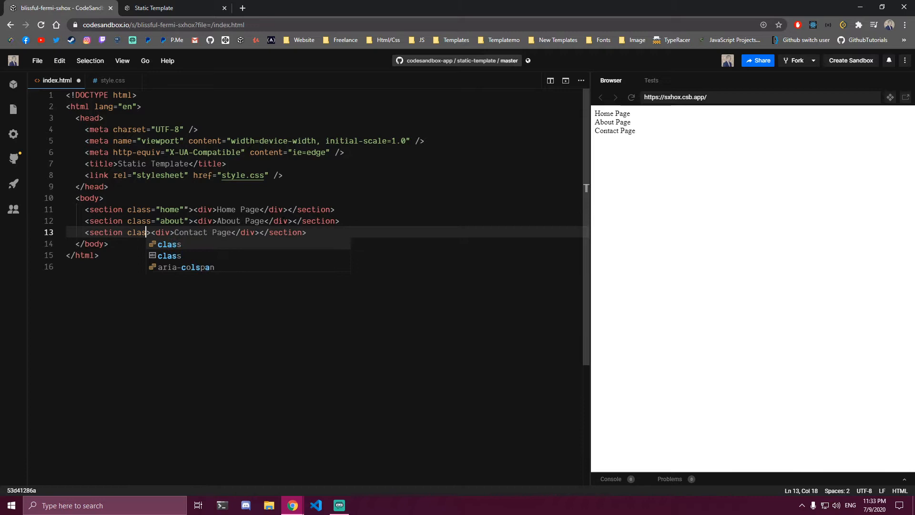
type("contact")
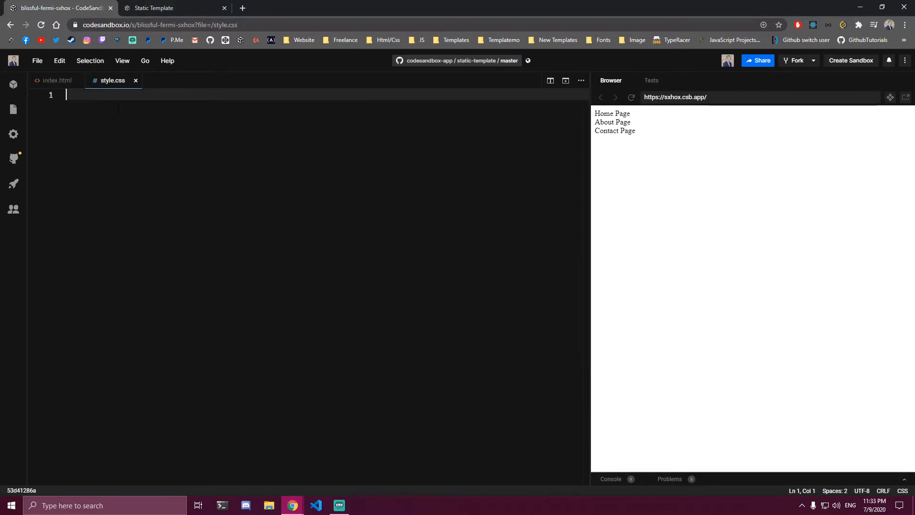
Write a universal * rule with box-sizing: border-box and margin/padding 0
type("*{")
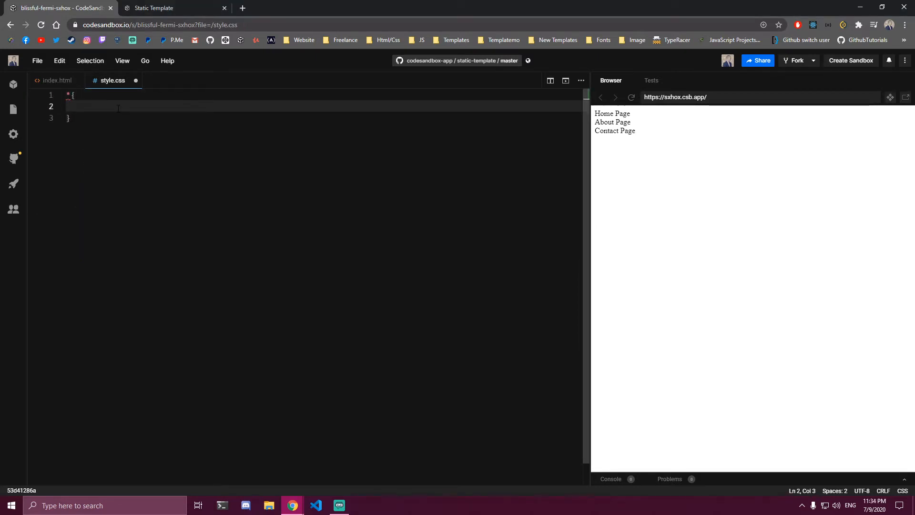
type("box-sizing:")
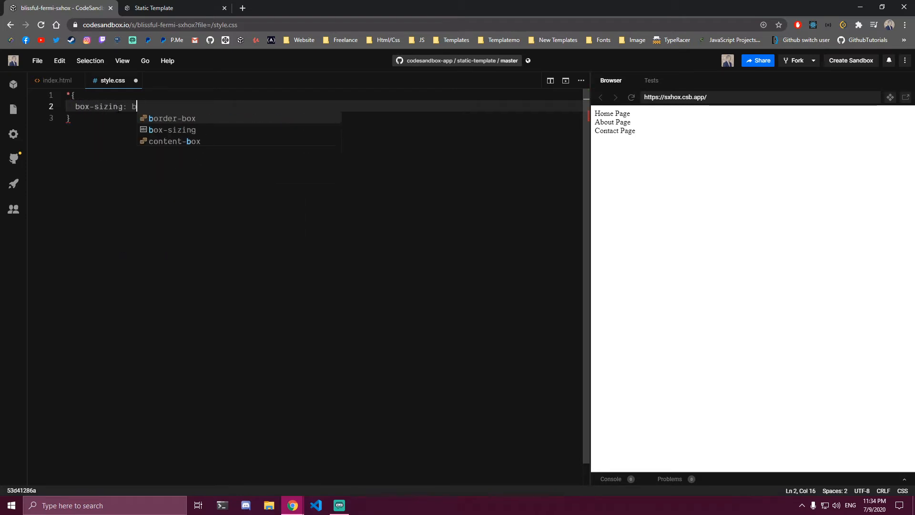
type("border-box;")
type("padding")
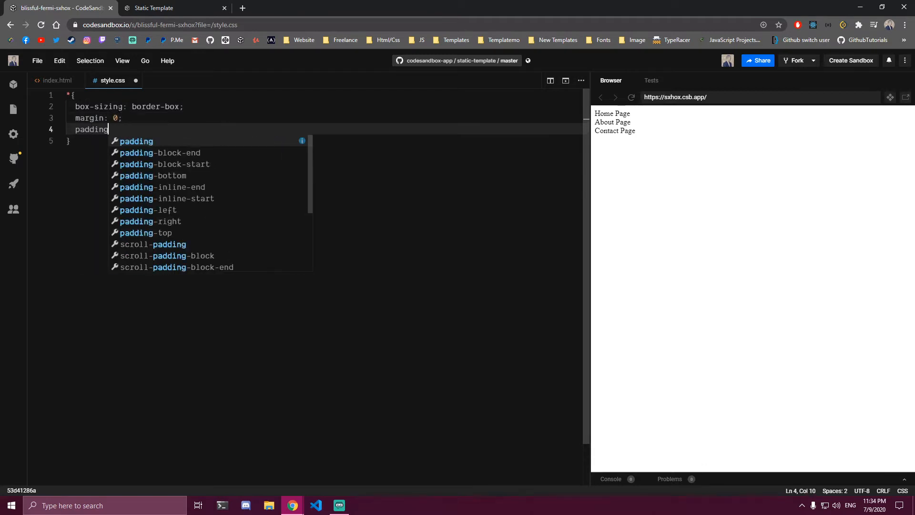
type(": 0;")
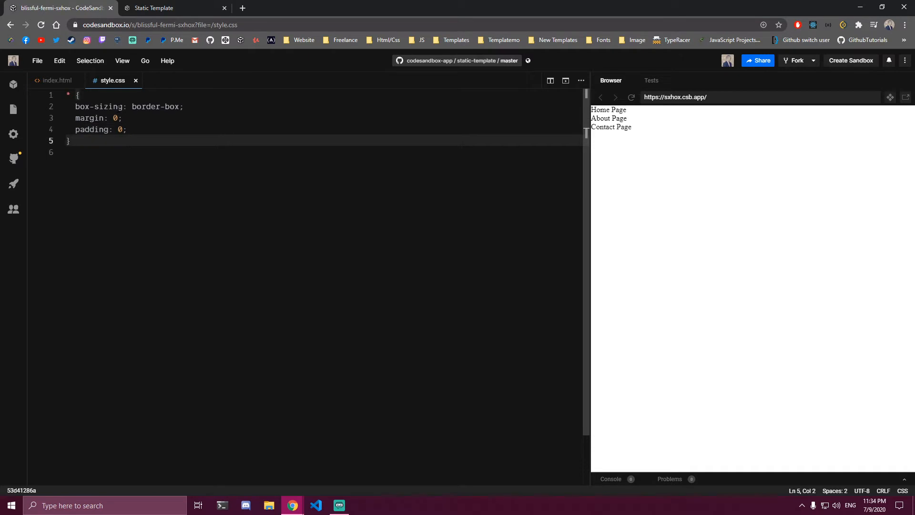
Style section as width 100%, min-height 100vh, display flex
left_click(56, 80)
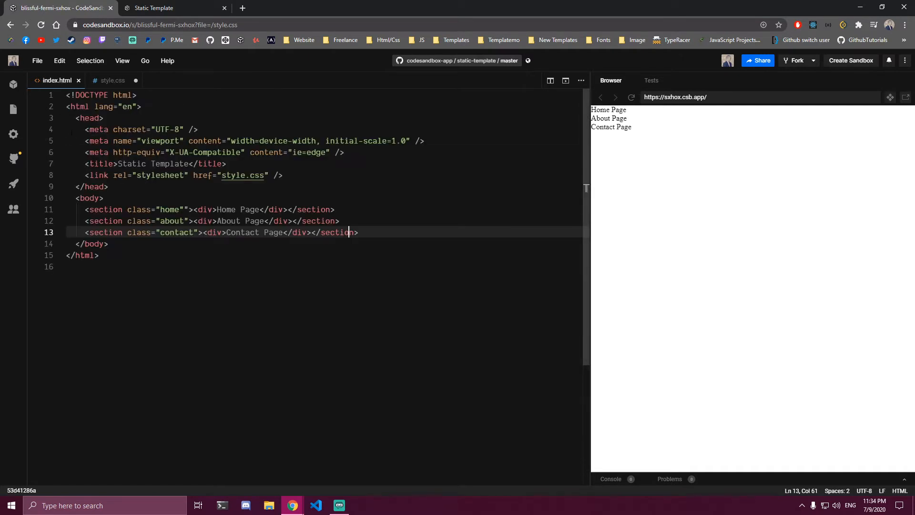
left_click(112, 80)
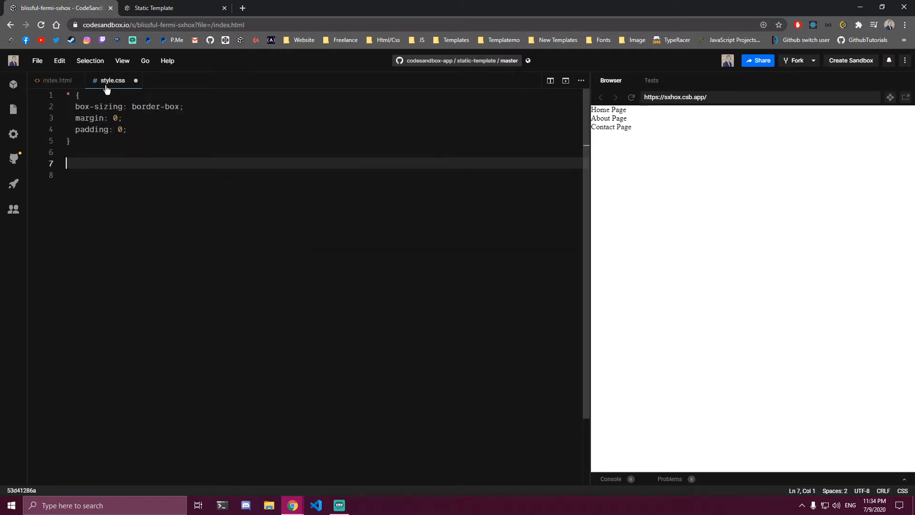
type("section{")
left_click(324, 174)
type("width: 100")
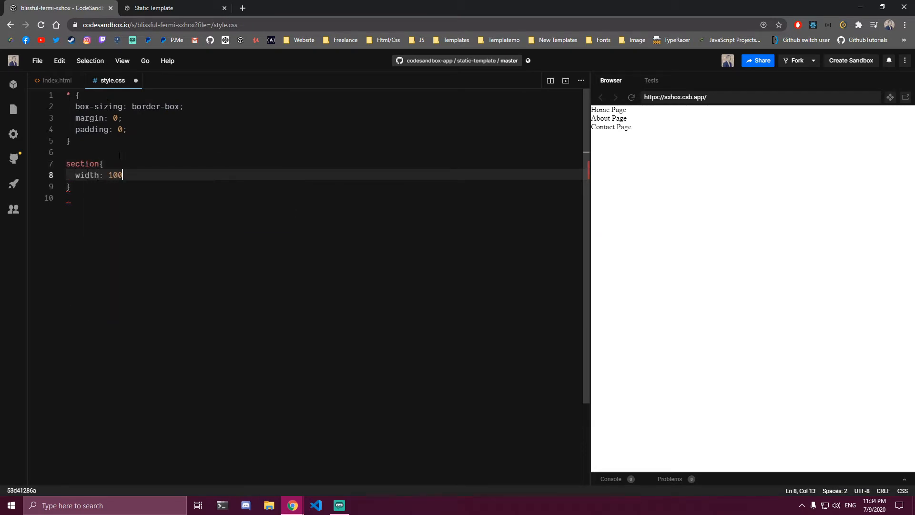
type("%;")
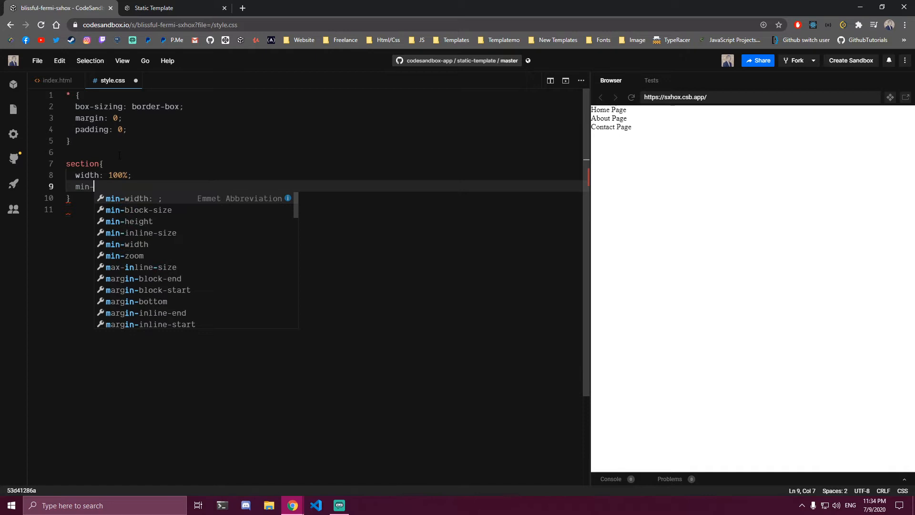
type("-height: 100vh;")
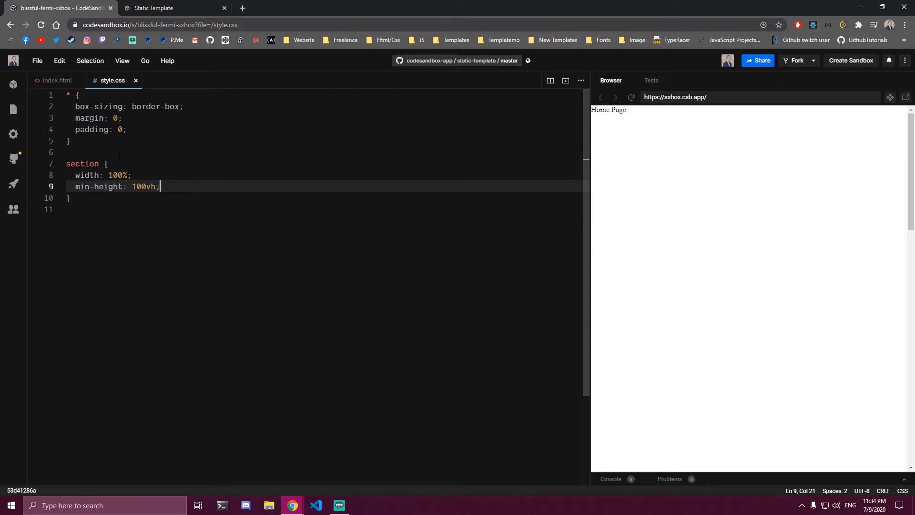
key("Enter")
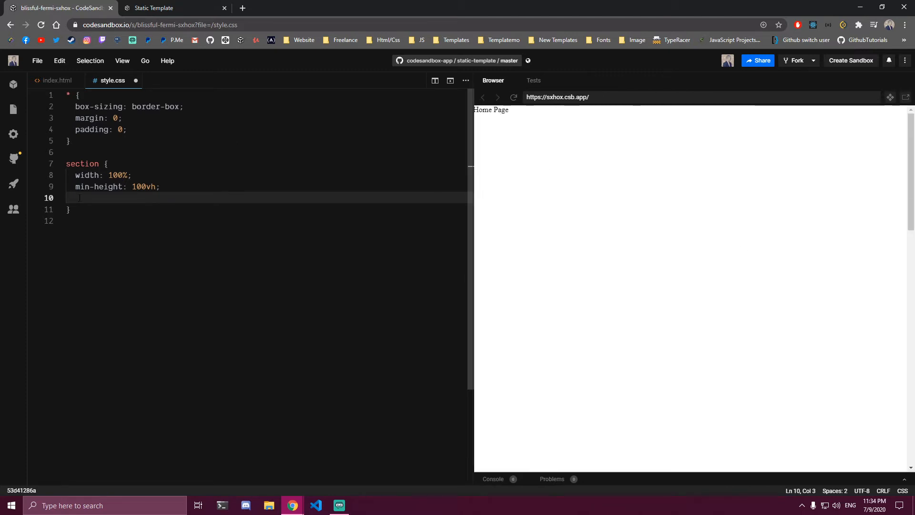
type("display:")
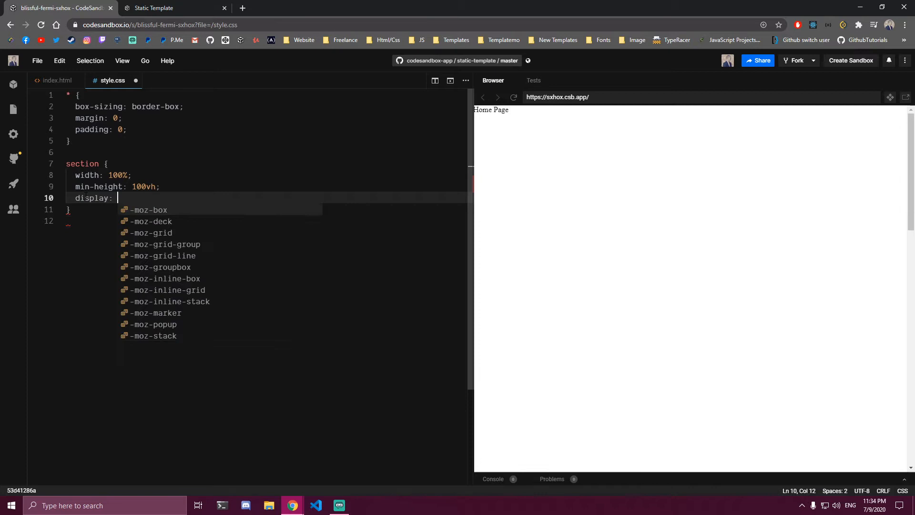
type("flex;")
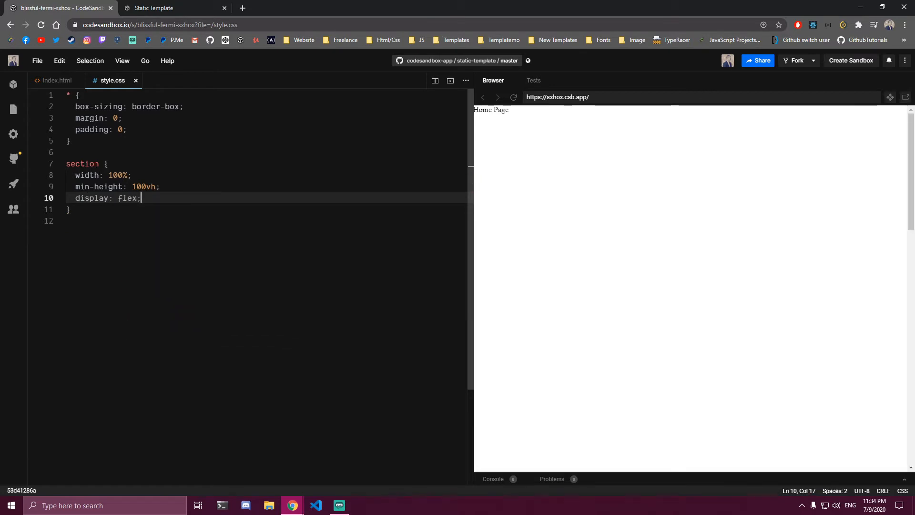
Style section div with font-size 40px, color #fff (commented out), line-height 1, margin auto
type("section")
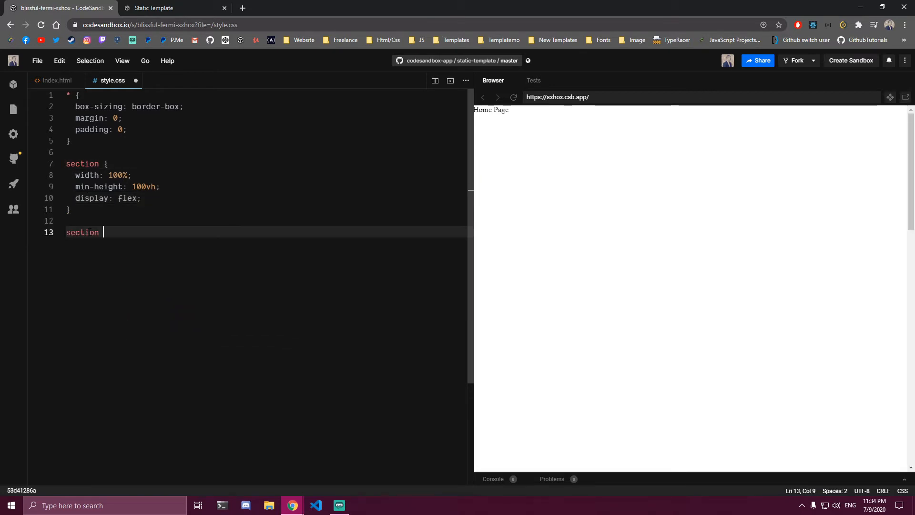
type("div{")
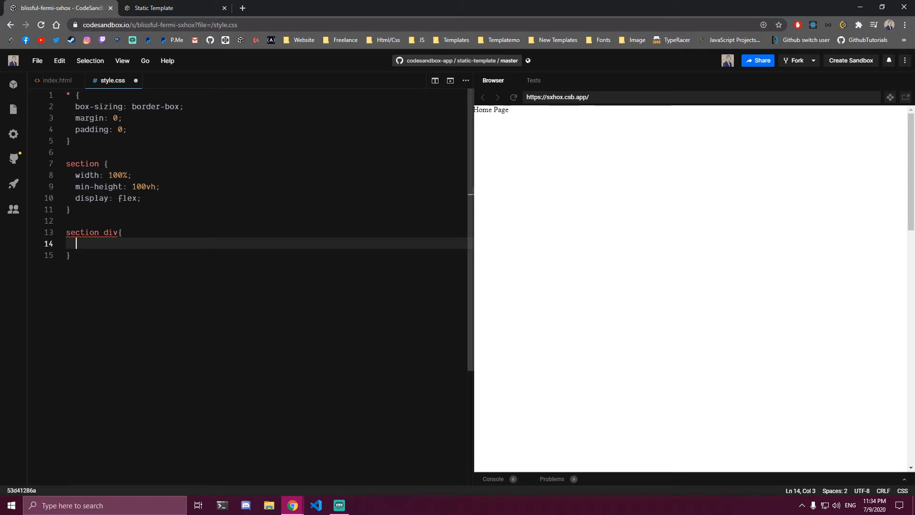
left_click(56, 80)
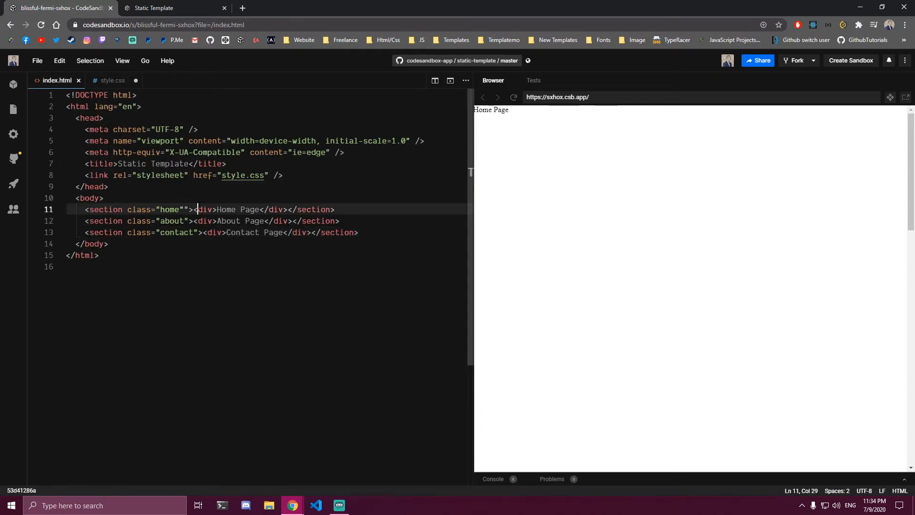
left_click(112, 80)
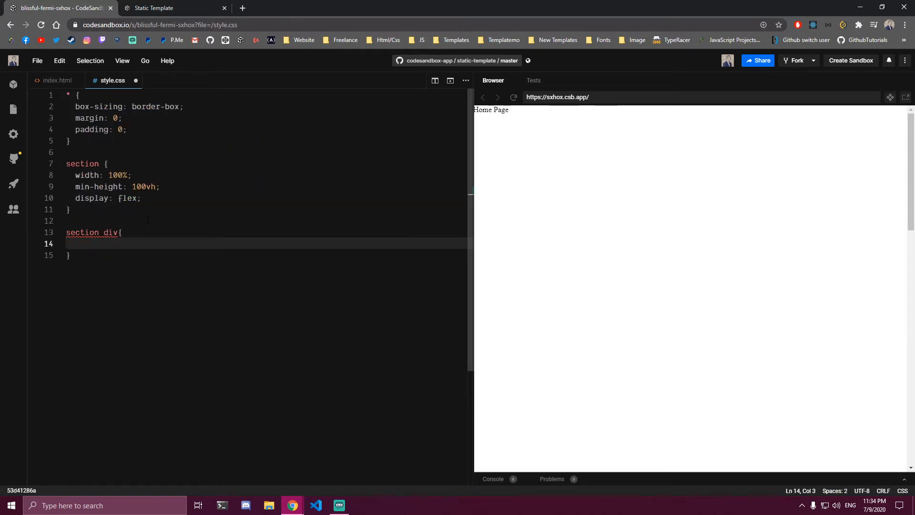
type("font-size: 40px;")
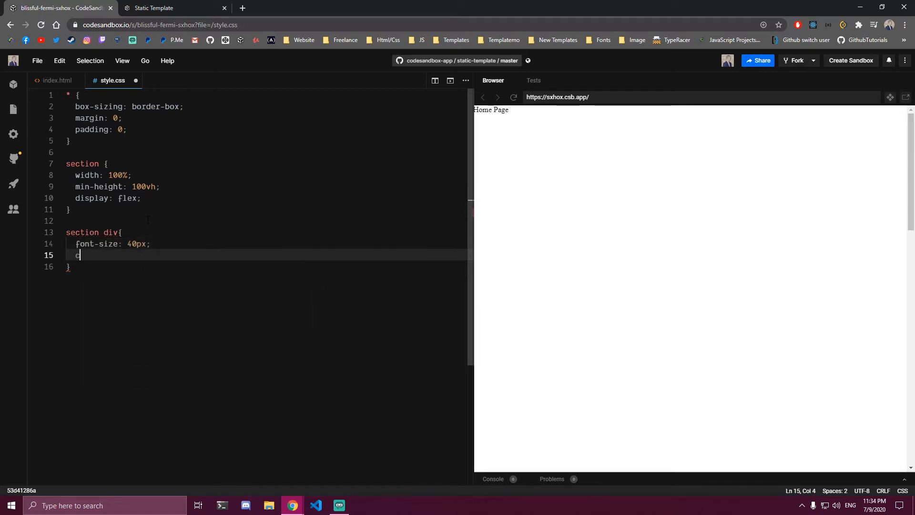
type("color: #fff;")
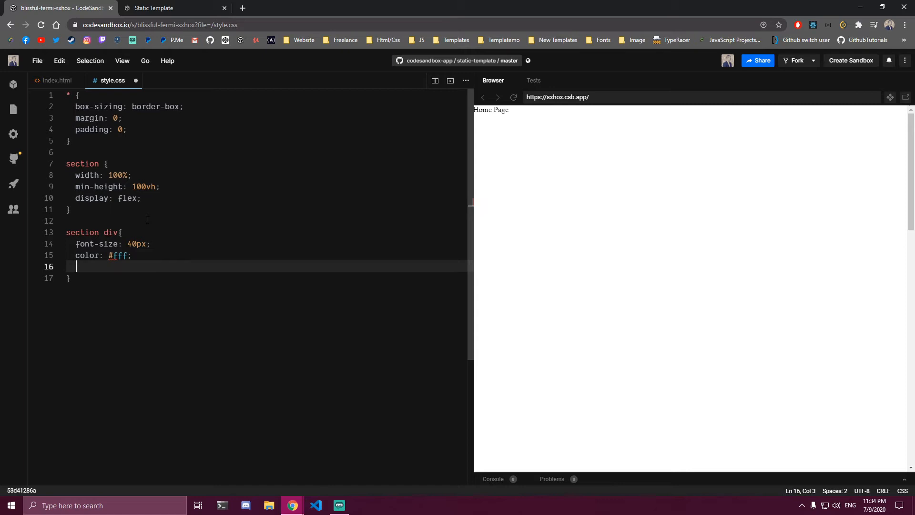
type("line-height:")
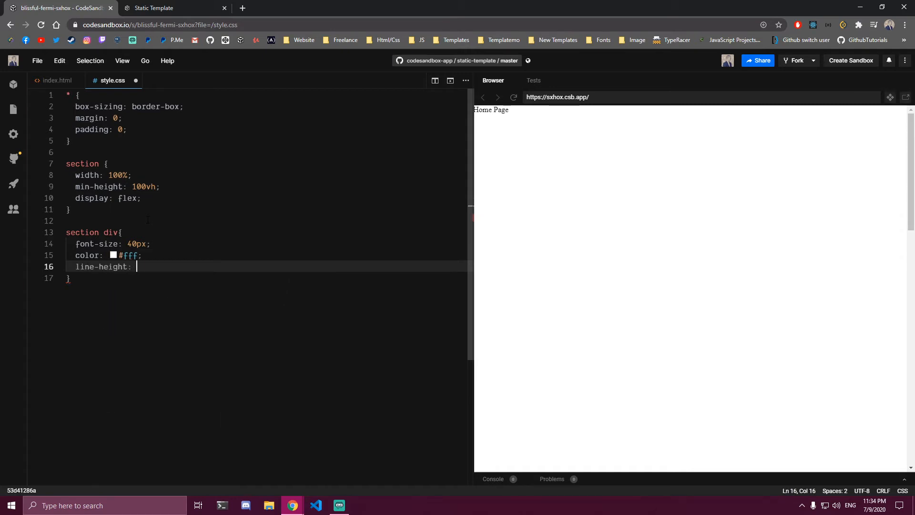
type("1;")
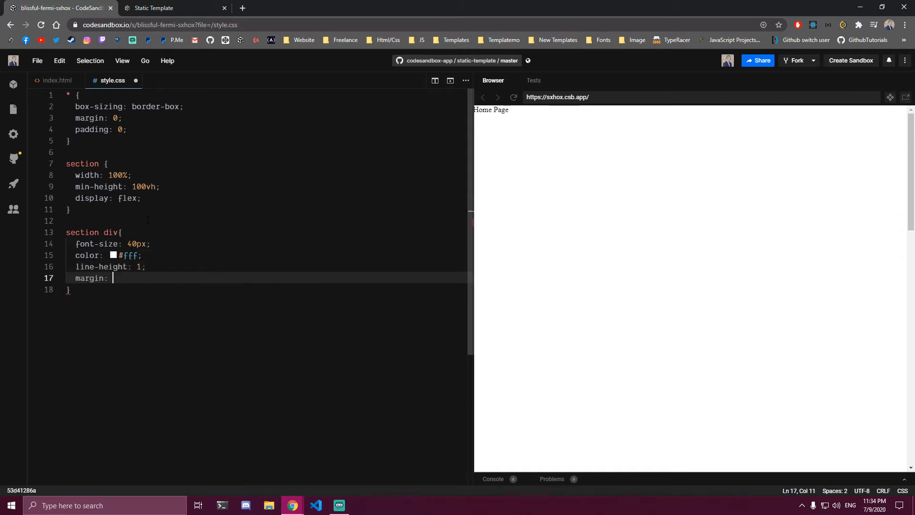
type("auto;")
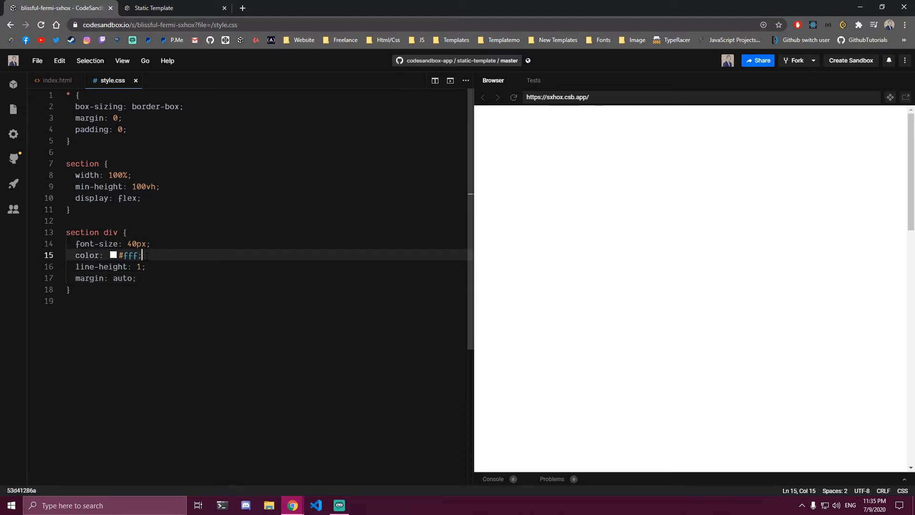
key("ctrl+/")
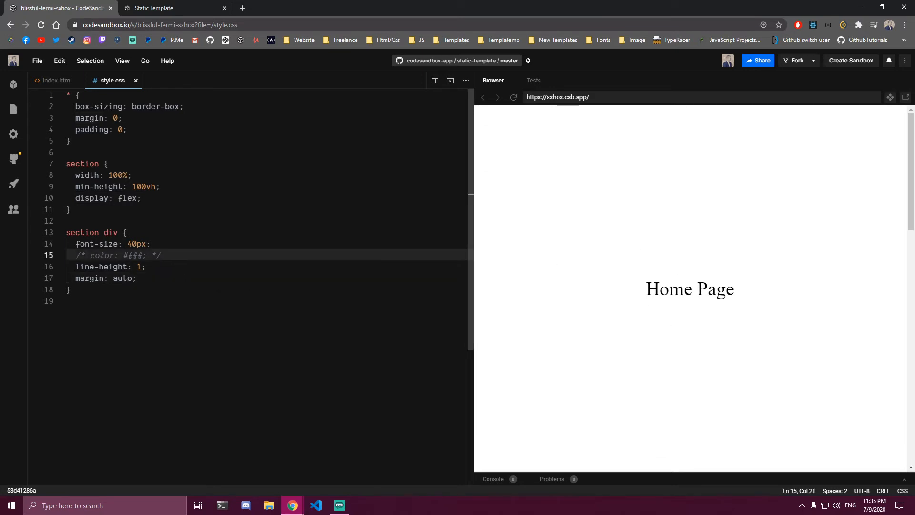
scroll("down", 3)
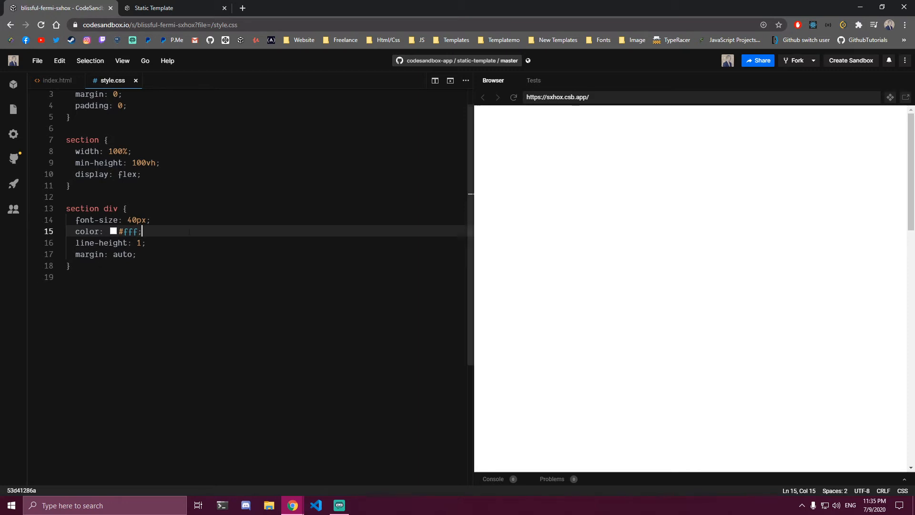
Add a .home rule with the wallpaperplay.com 147200.jpg background URL, no-repeat
left_click(57, 80)
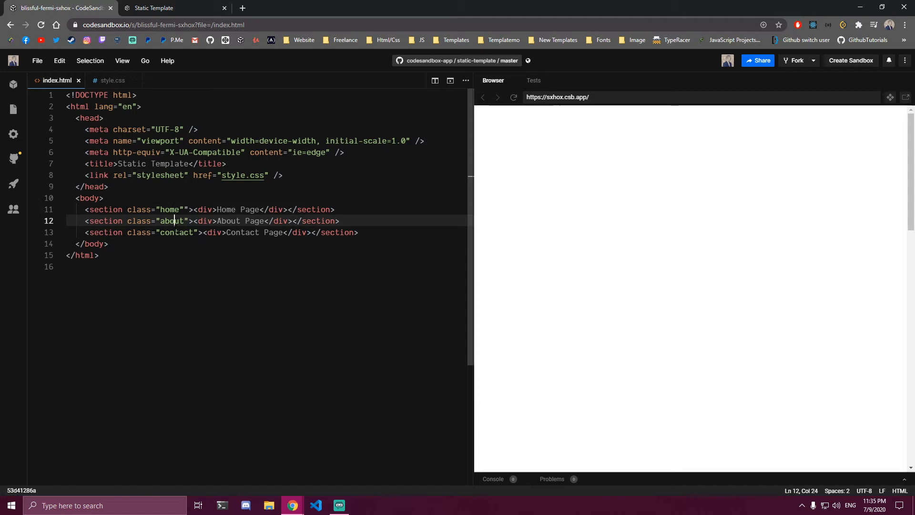
left_click(112, 80)
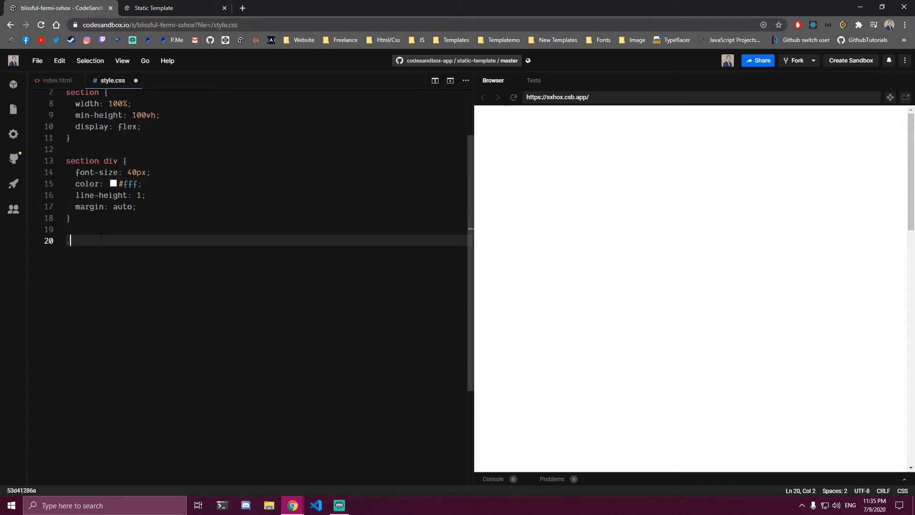
type(".home{")
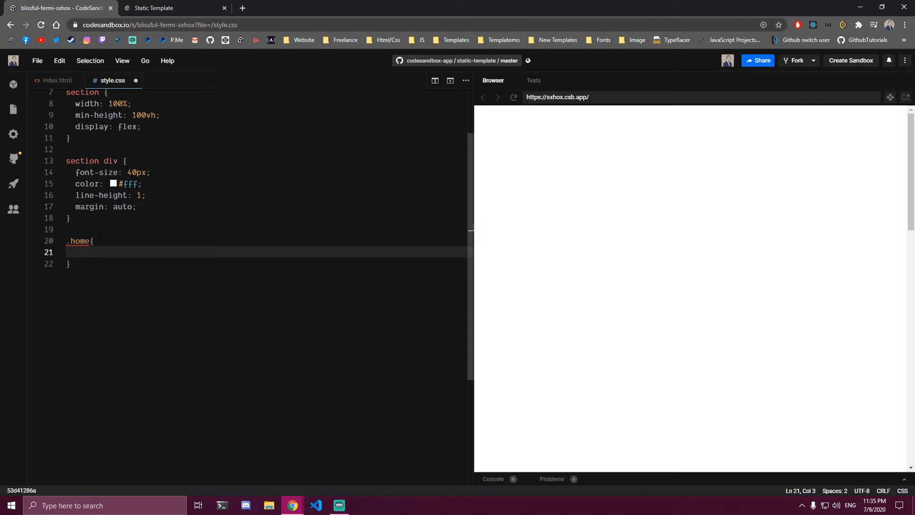
type("background: url(\"")
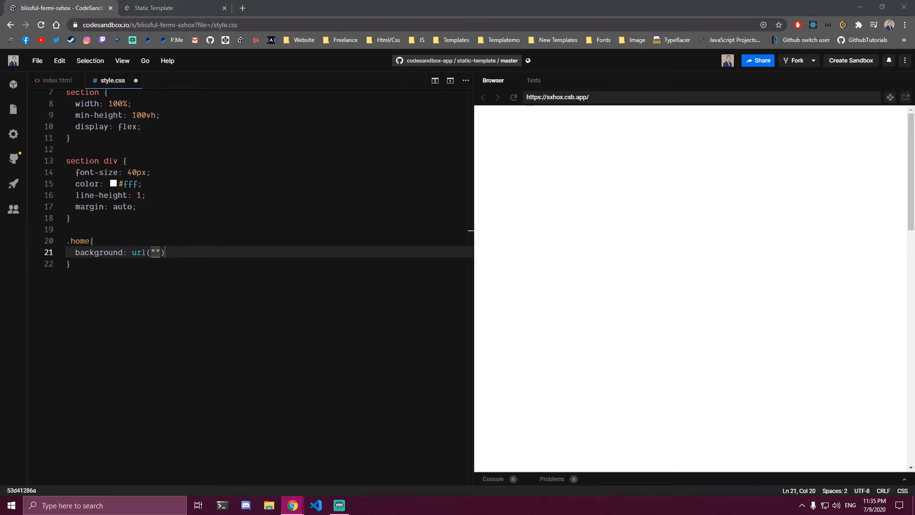
type("https://wallpaperplay.com/walls/full/f/3/9/147200.jpg")
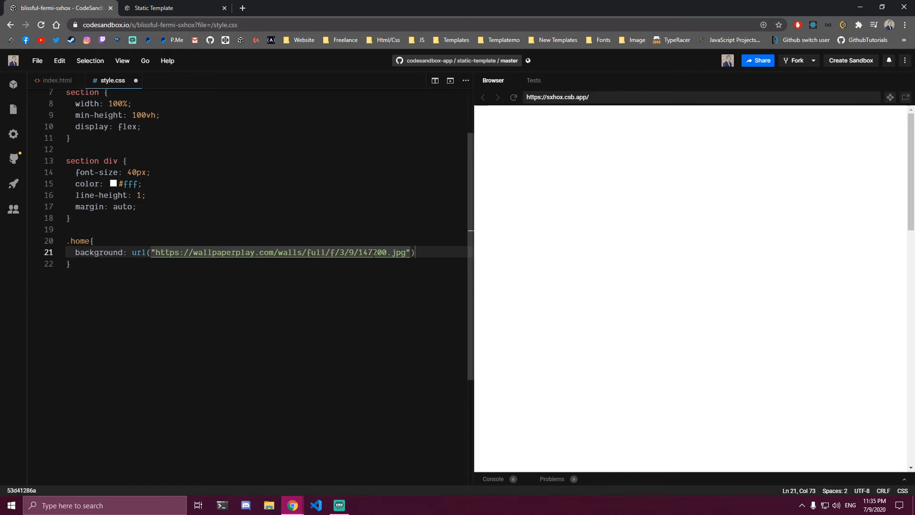
type("no-repeat center/cover;")
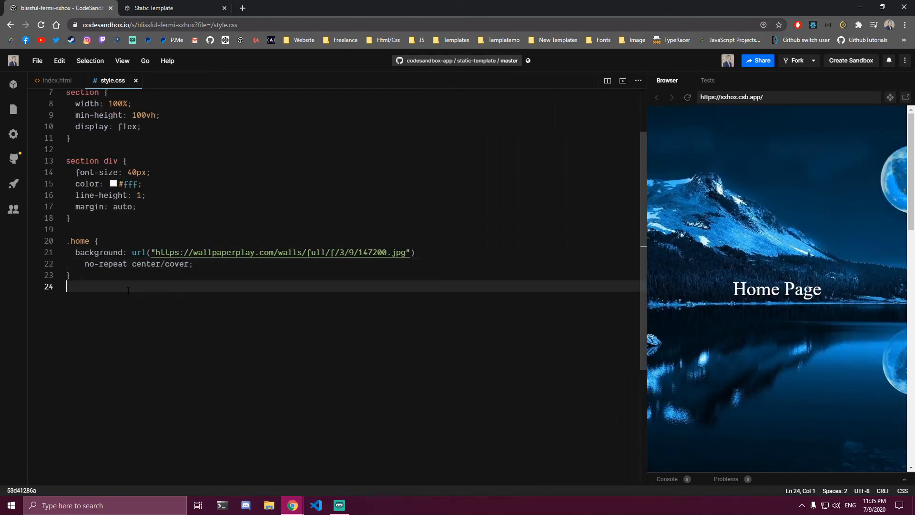
Add an .about rule with a background url("") declaration
type(".about{")
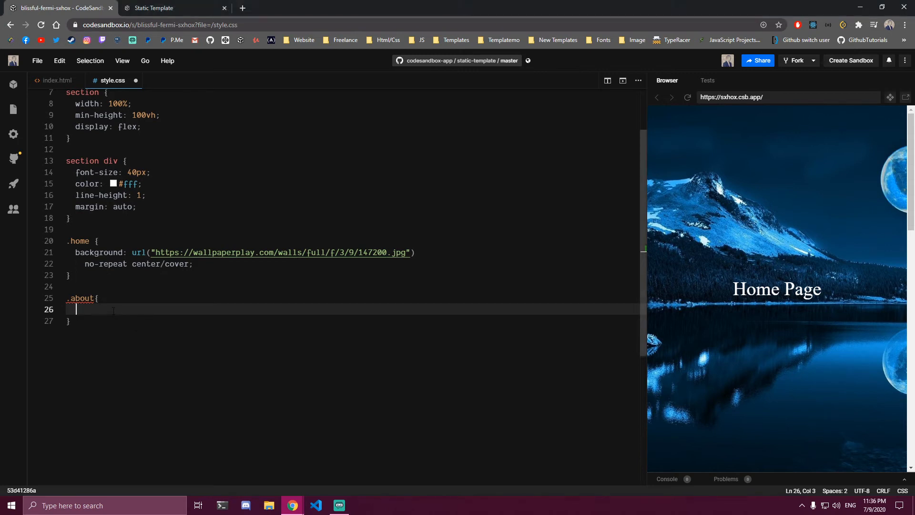
type("background:")
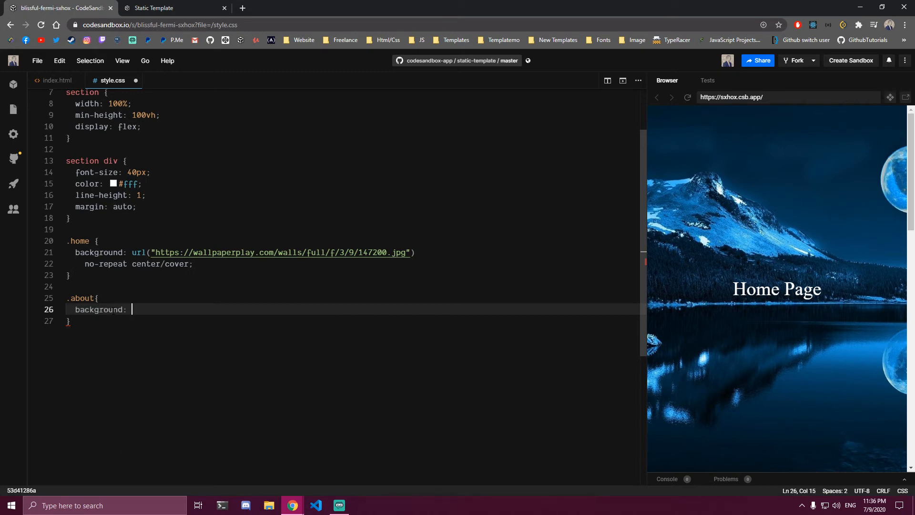
type("url(\"\")")
type("no-repeat center/cover;")
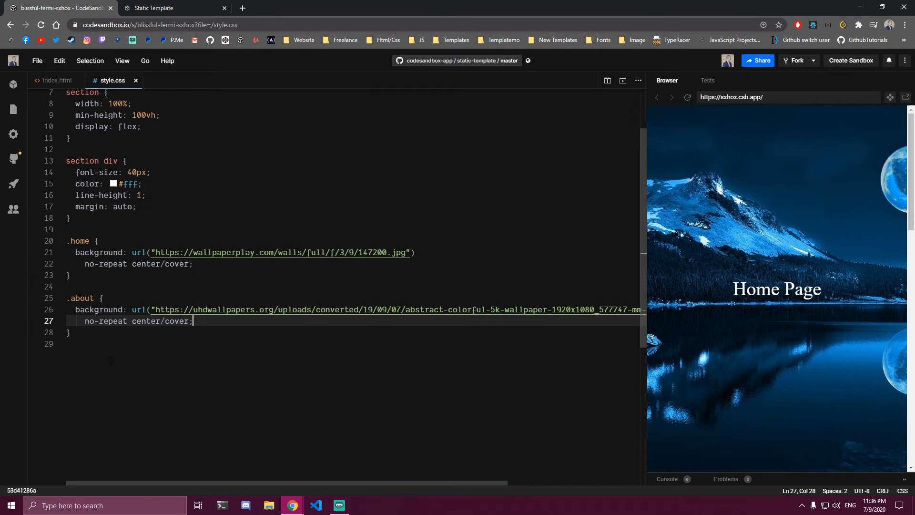
key("enter")
type("backg")
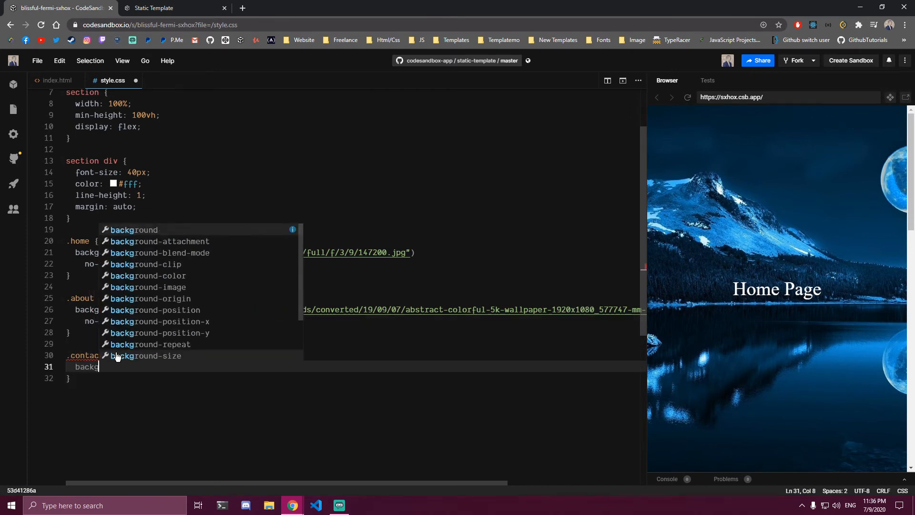
Add a .contact rule using the pinimg.com image, no-repeat center/cover
type("round: url(\"")
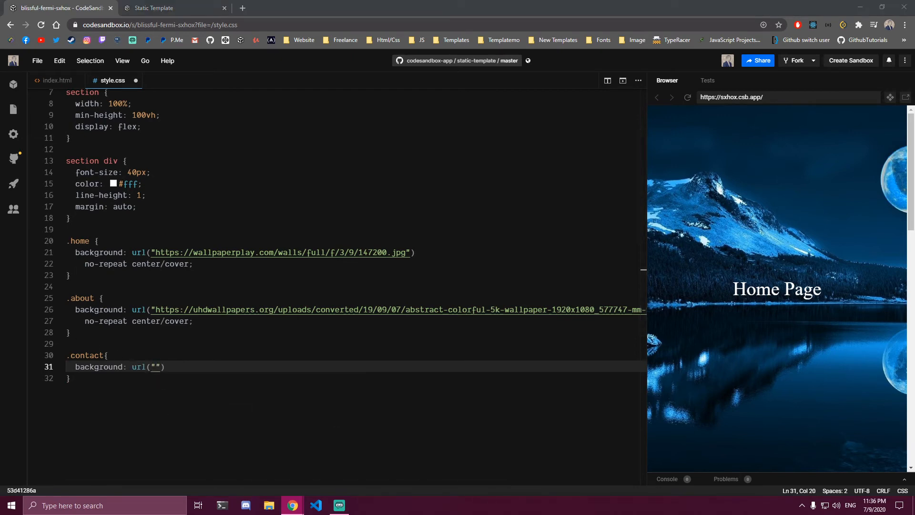
type("https://i.pinimg.com/originals/09/6a/35/096a35453660aa9b83ba4ab6d9182d61.jpg")
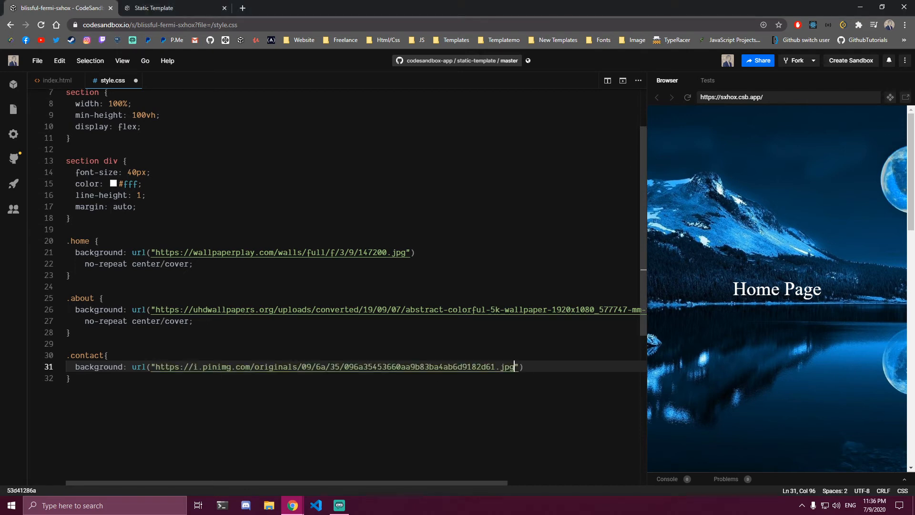
type("no-repeat")
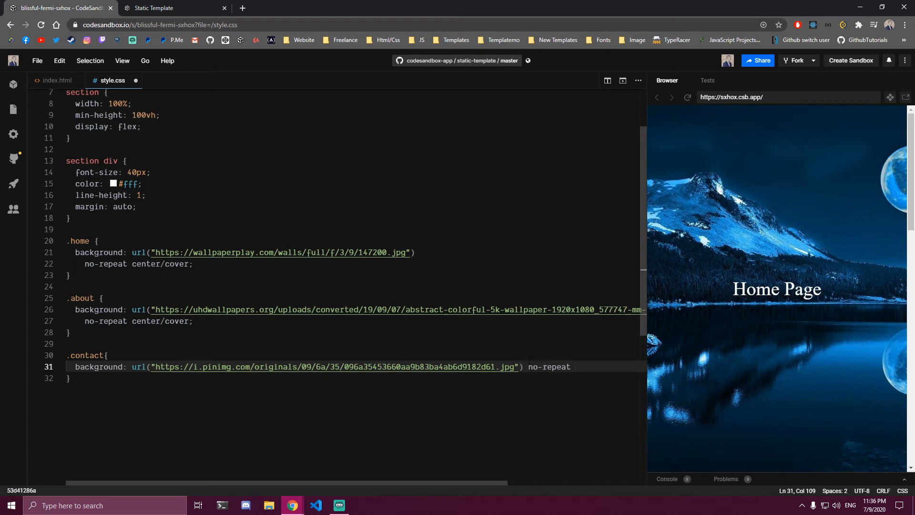
type("cebr")
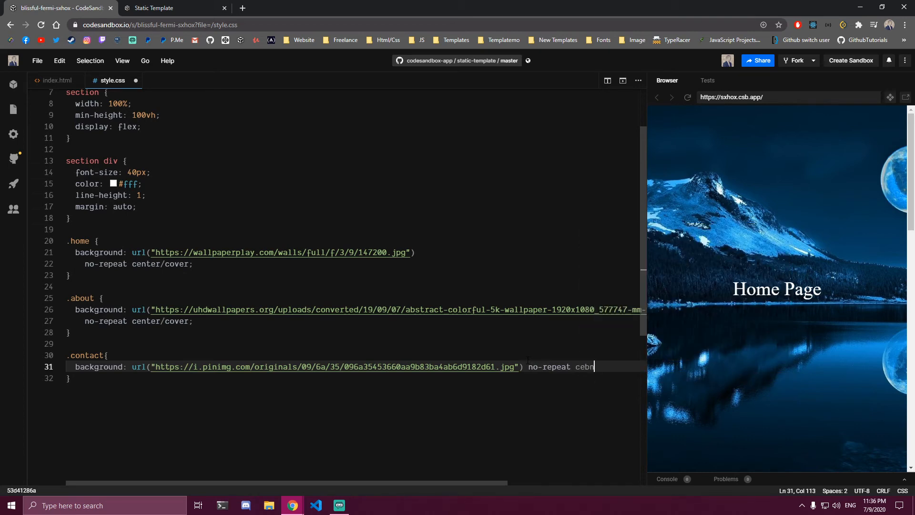
type("enter/cover;")
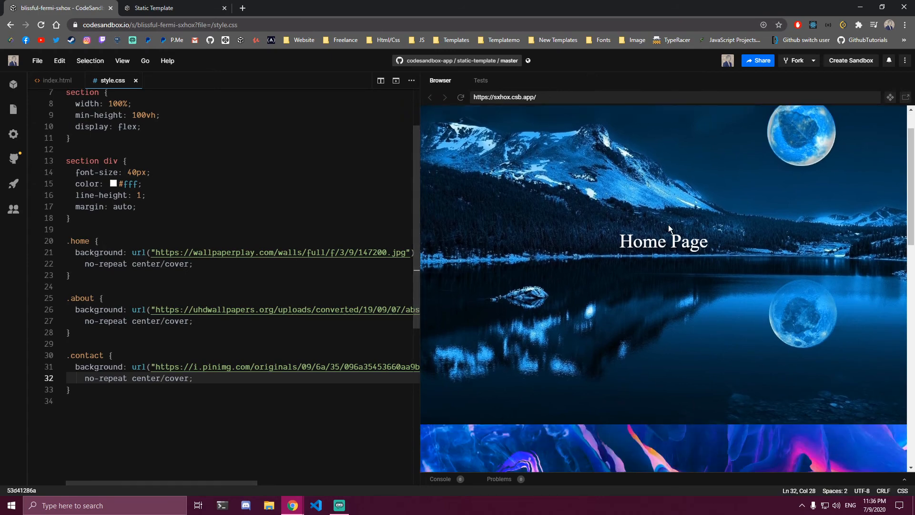
Declare background-attachment: fixed in the .home, .about and .contact rules and save
scroll("down", 3)
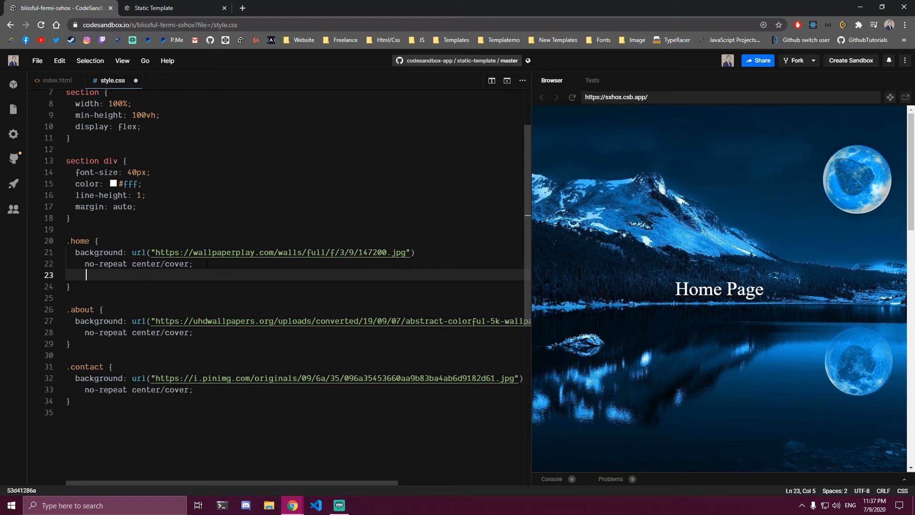
type("background-attachment: fixed;")
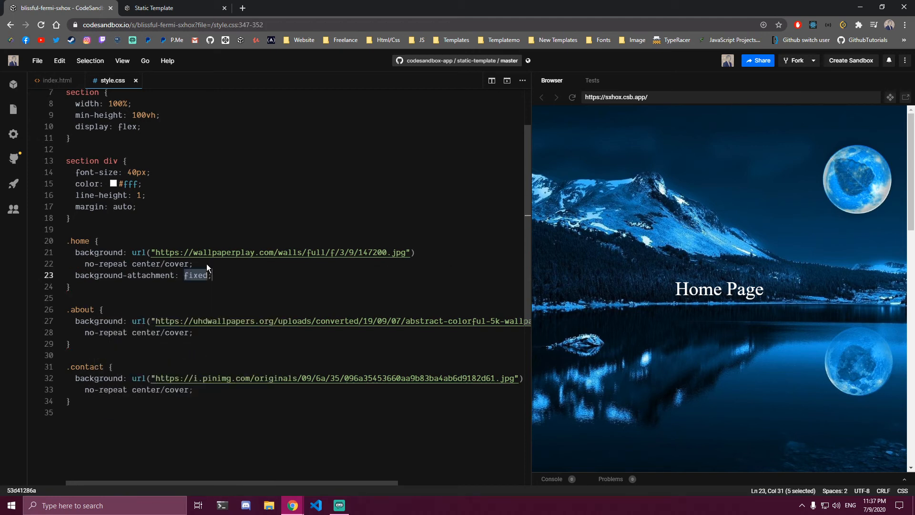
left_click(212, 274)
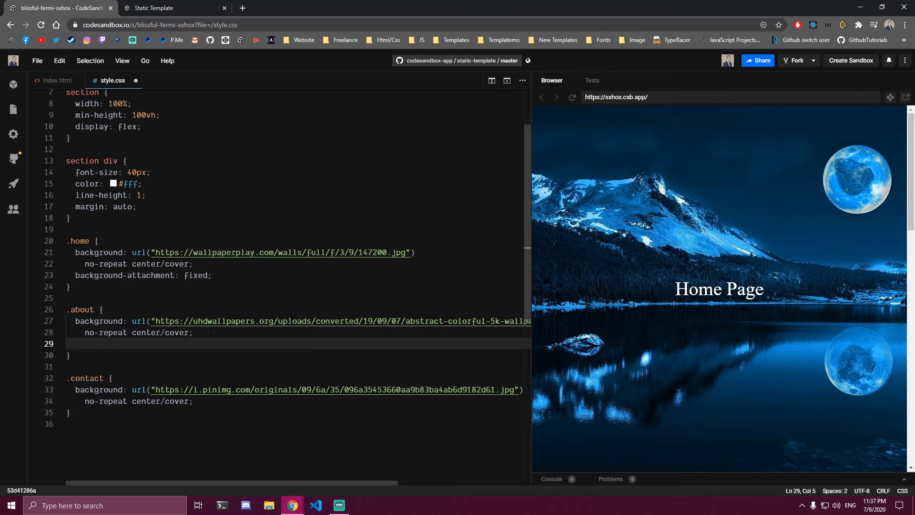
type("background-attachment: fixed;")
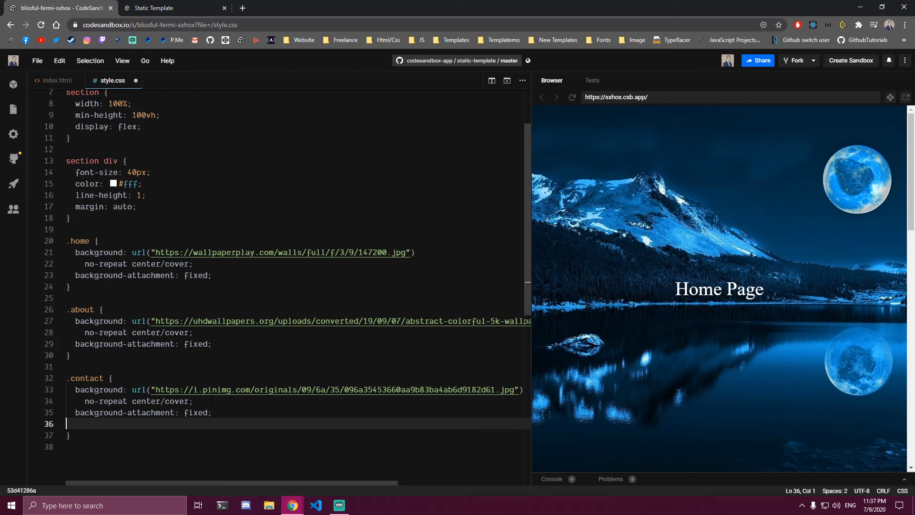
key("Backspace")
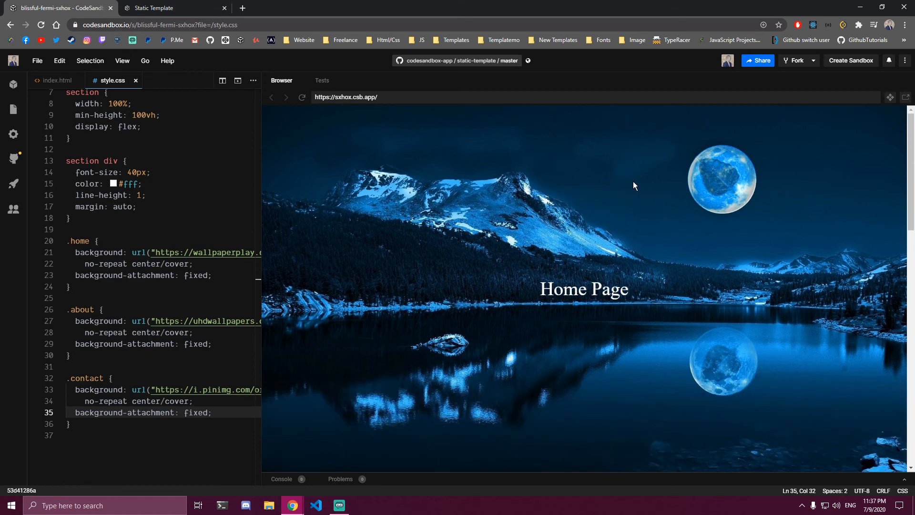
mouse_move(325, 130)
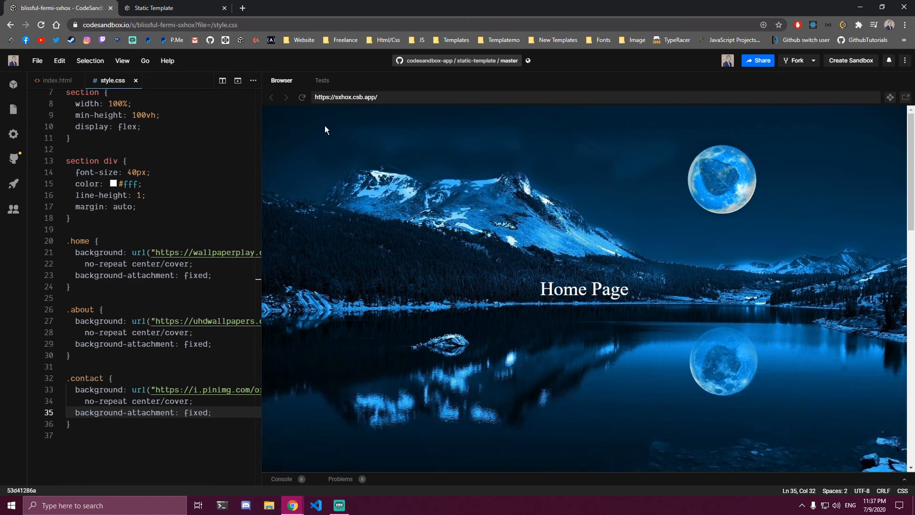
mouse_move(341, 347)
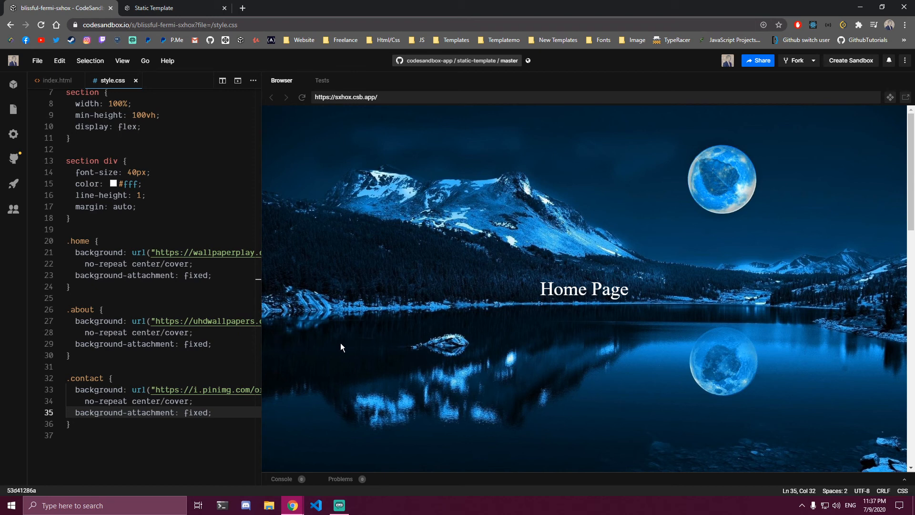
mouse_move(349, 328)
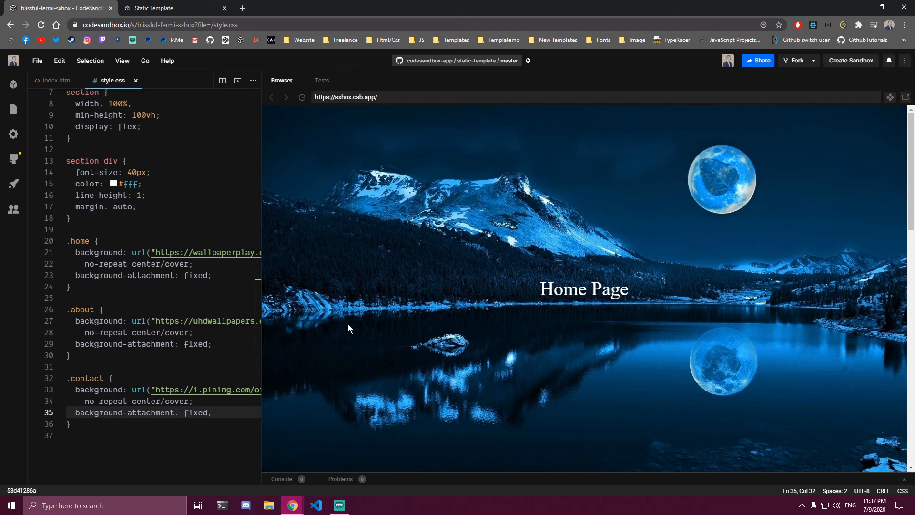
mouse_move(816, 342)
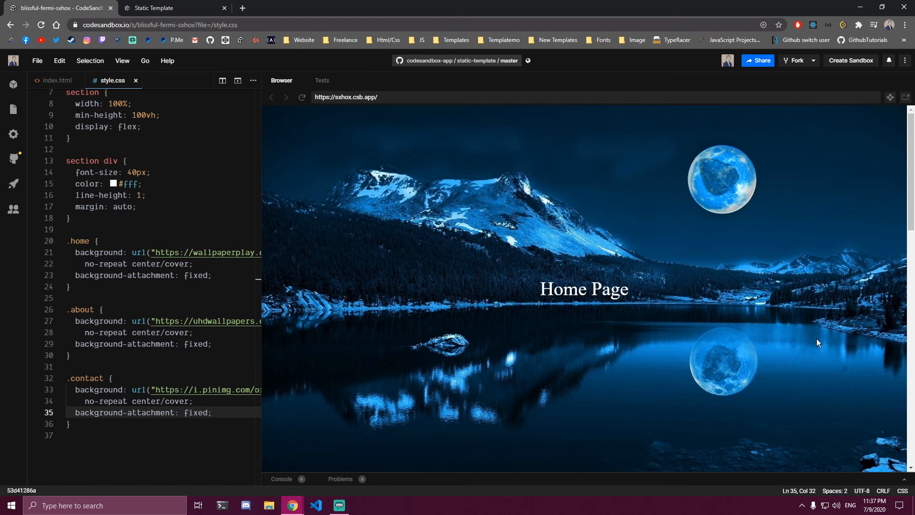
Scroll the enlarged preview through Home, About and Contact to check the parallax
scroll("down", 3)
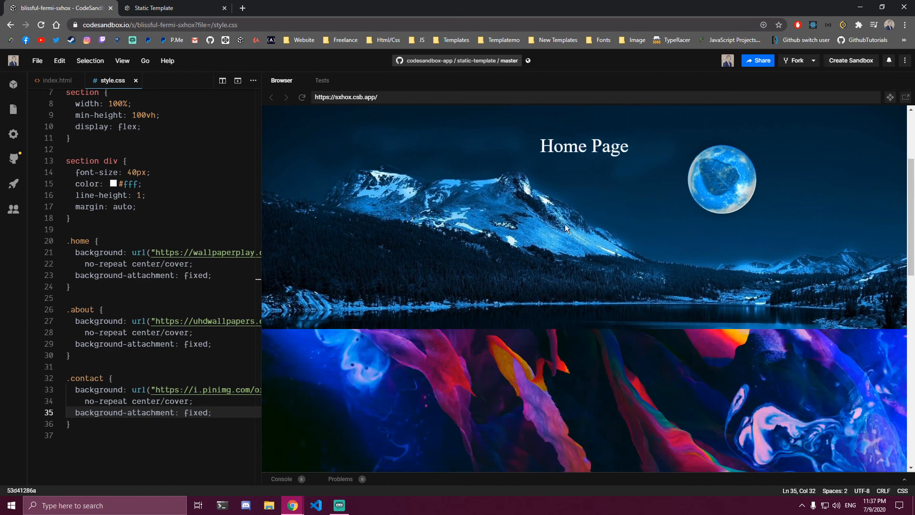
scroll("down", 3)
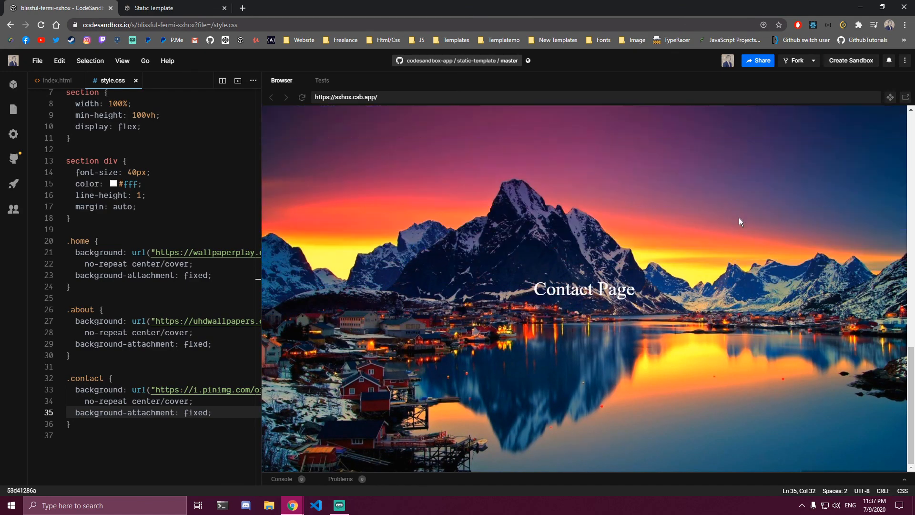
scroll("down", 3)
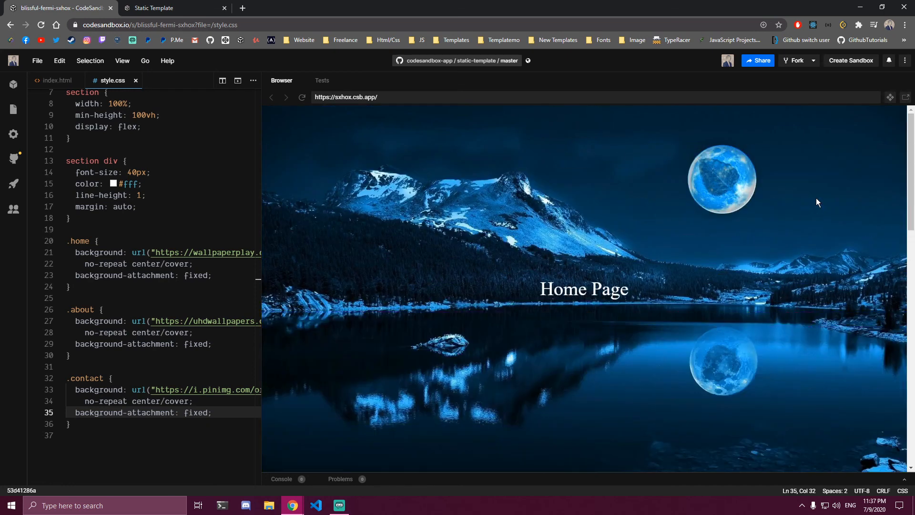
scroll("down", 3)
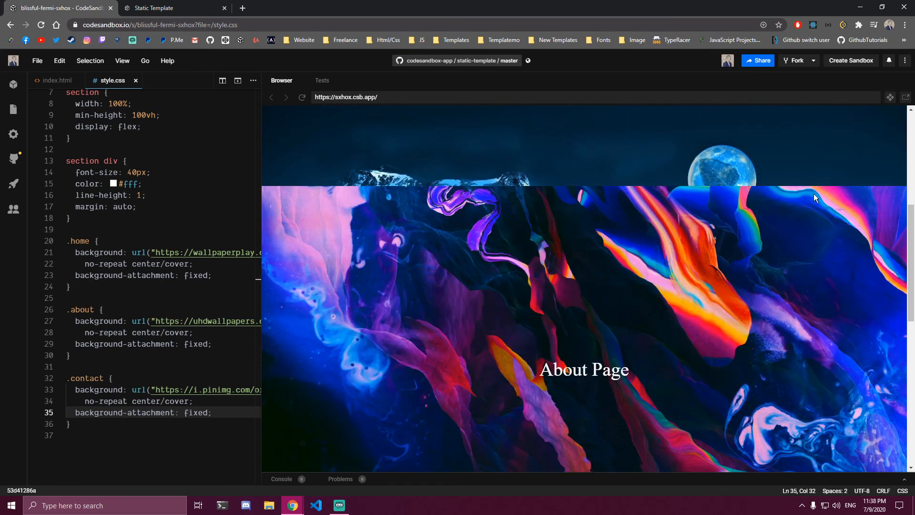